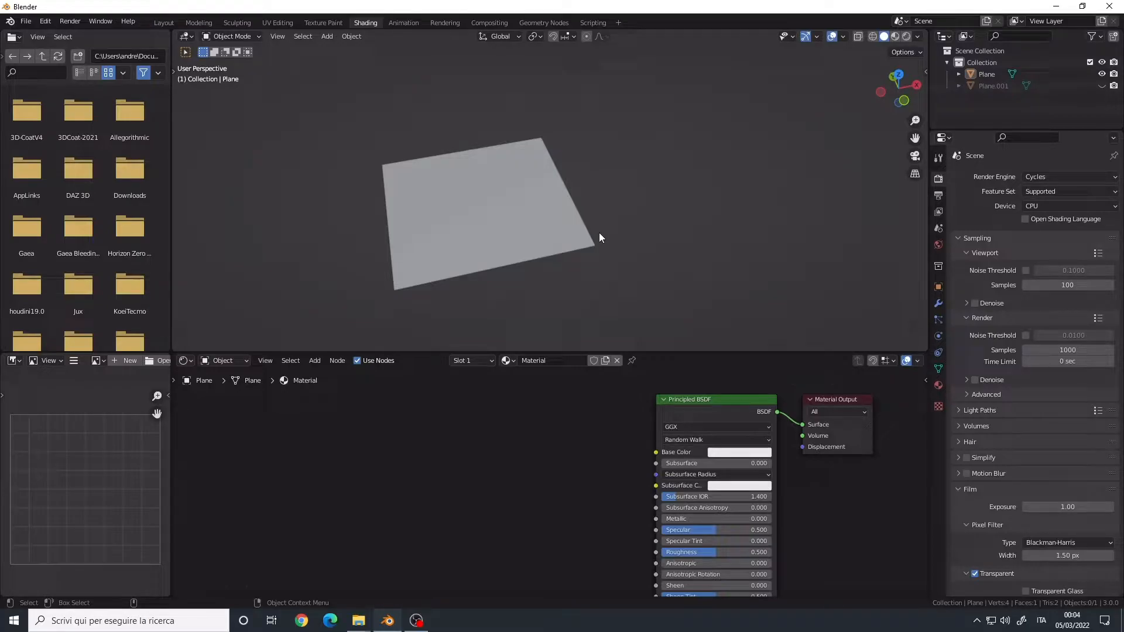
Step: Check the Import Images as Planes add-on in Preferences
{"action": "left_click", "coordinate": [45, 21]}
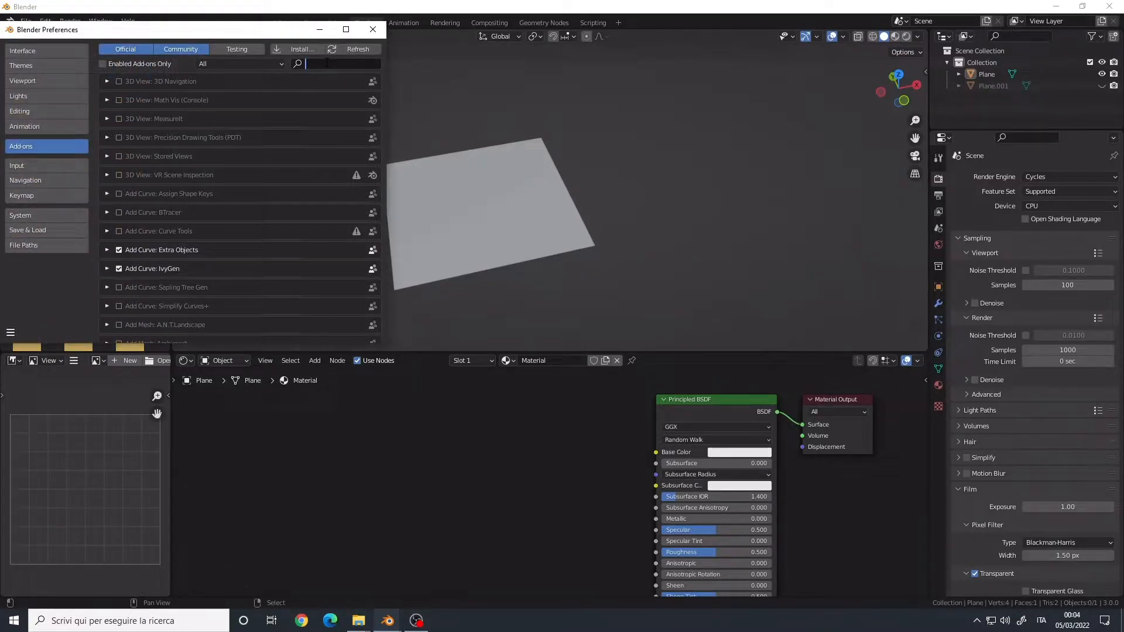
{"action": "type", "text": "pla"}
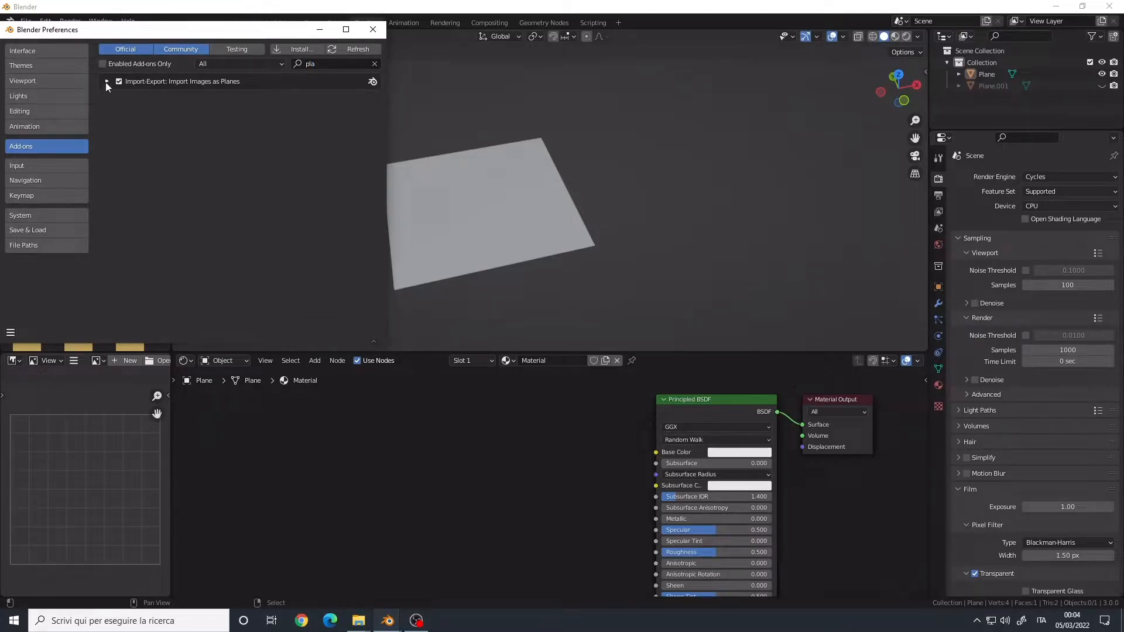
{"action": "left_click", "coordinate": [106, 81]}
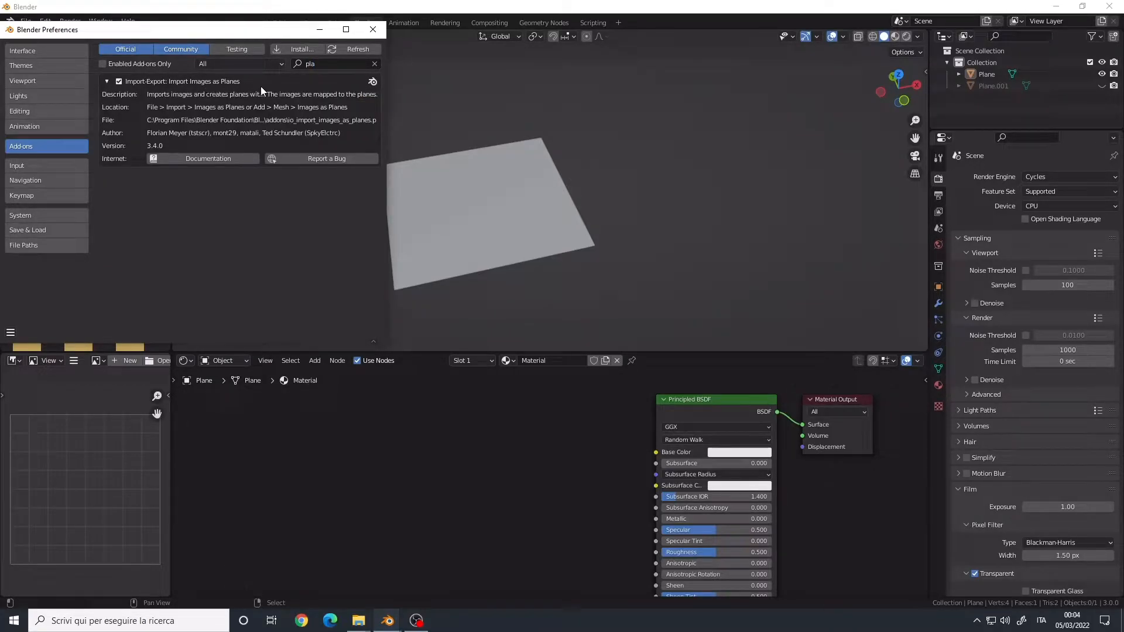
{"action": "left_click", "coordinate": [106, 80]}
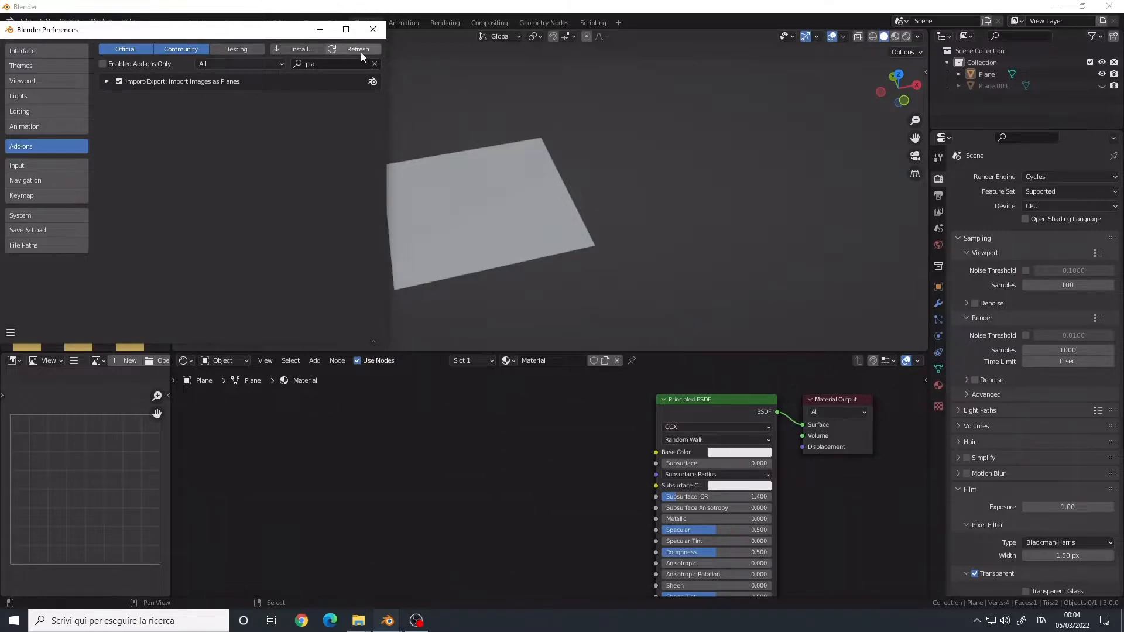
{"action": "left_click", "coordinate": [373, 30]}
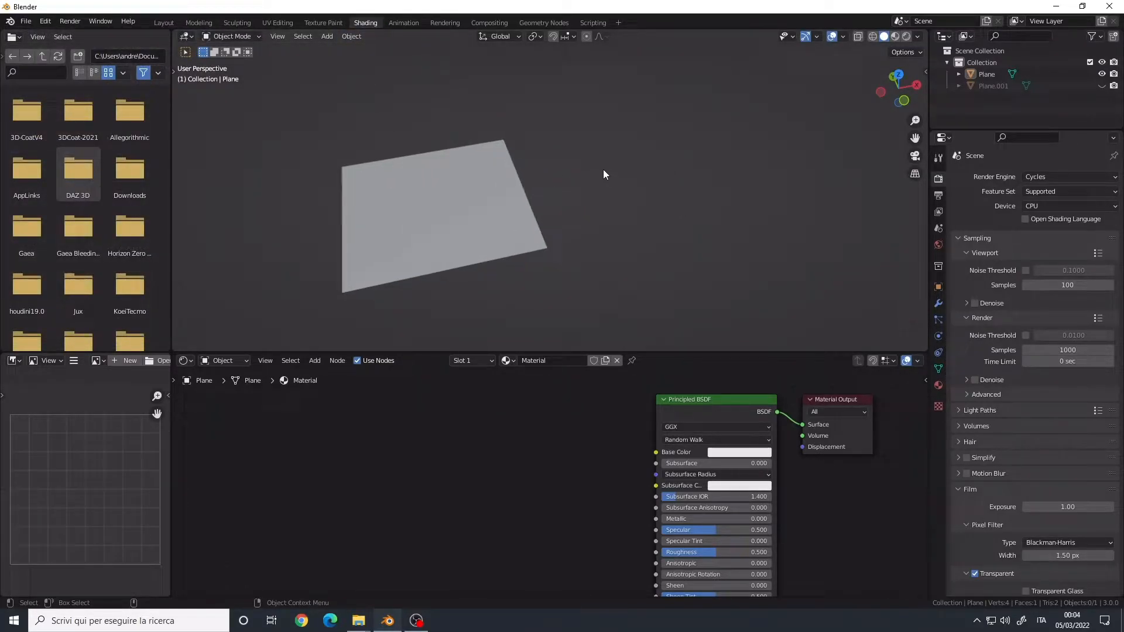
Step: Import CYBERPUNK2_2.png from the DECAL_CYBERPUNK folder as an image plane
{"action": "left_click", "coordinate": [326, 36]}
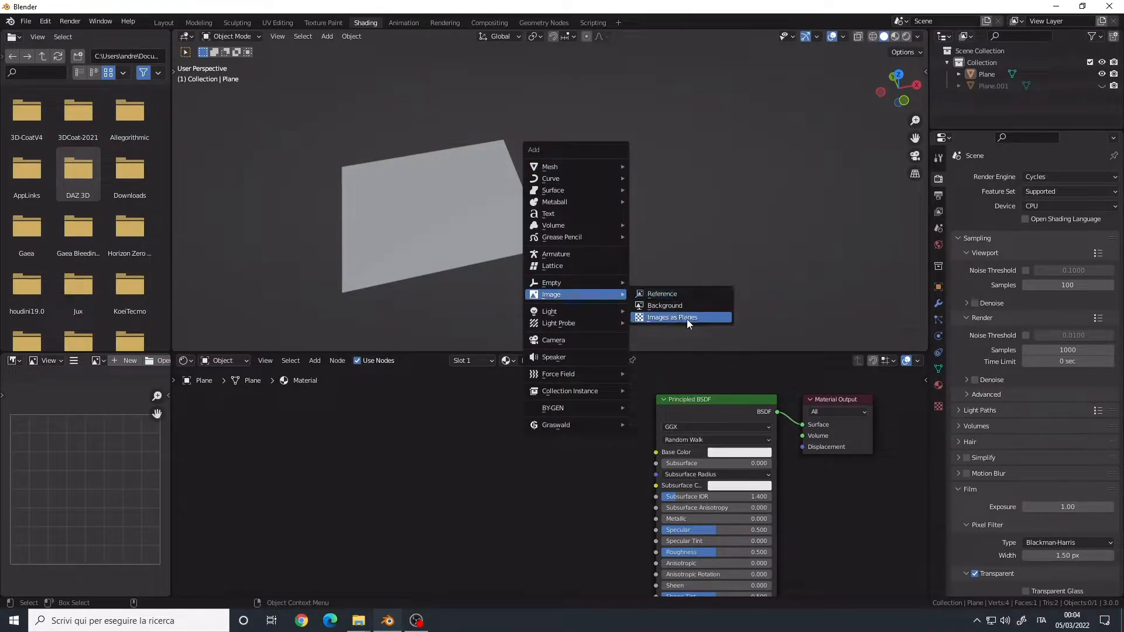
{"action": "left_click", "coordinate": [671, 317]}
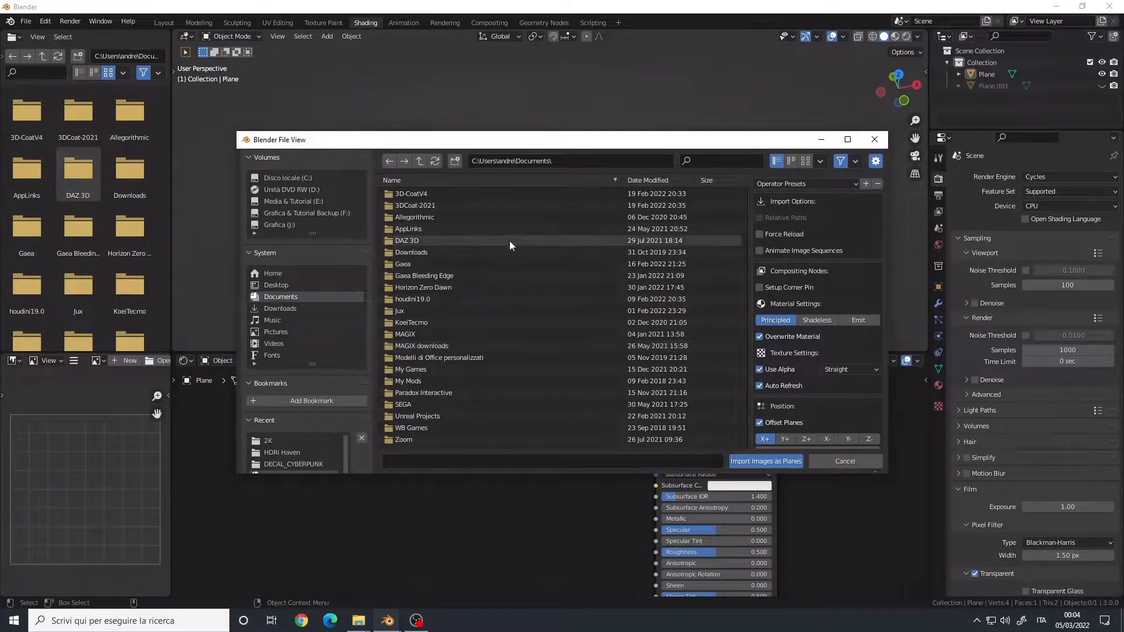
{"action": "double_click", "coordinate": [293, 453]}
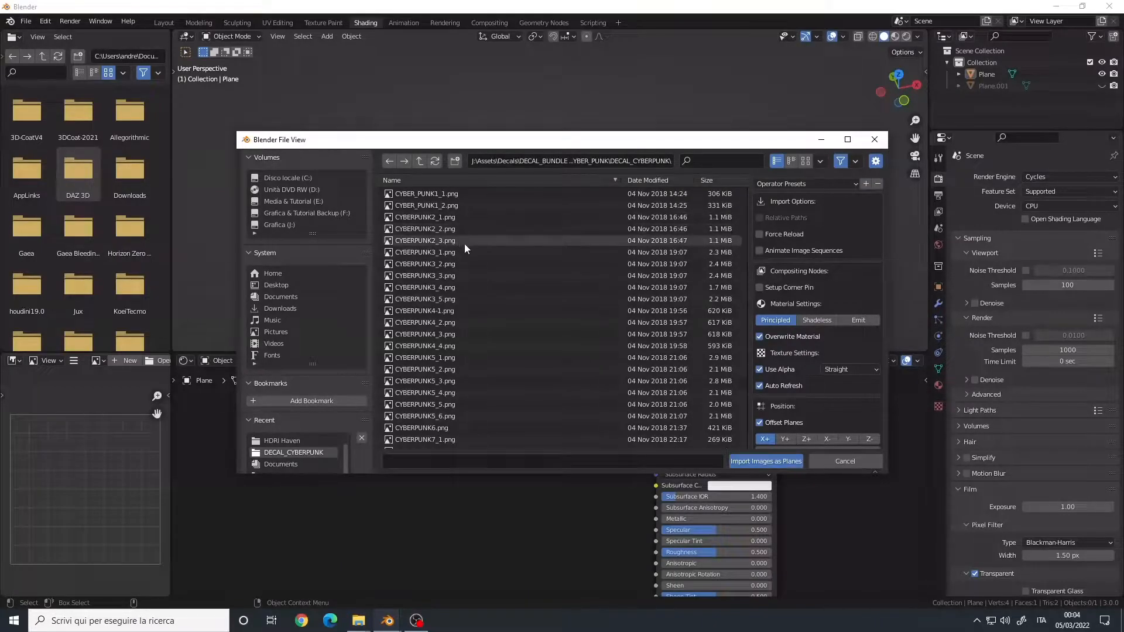
{"action": "left_click", "coordinate": [424, 228]}
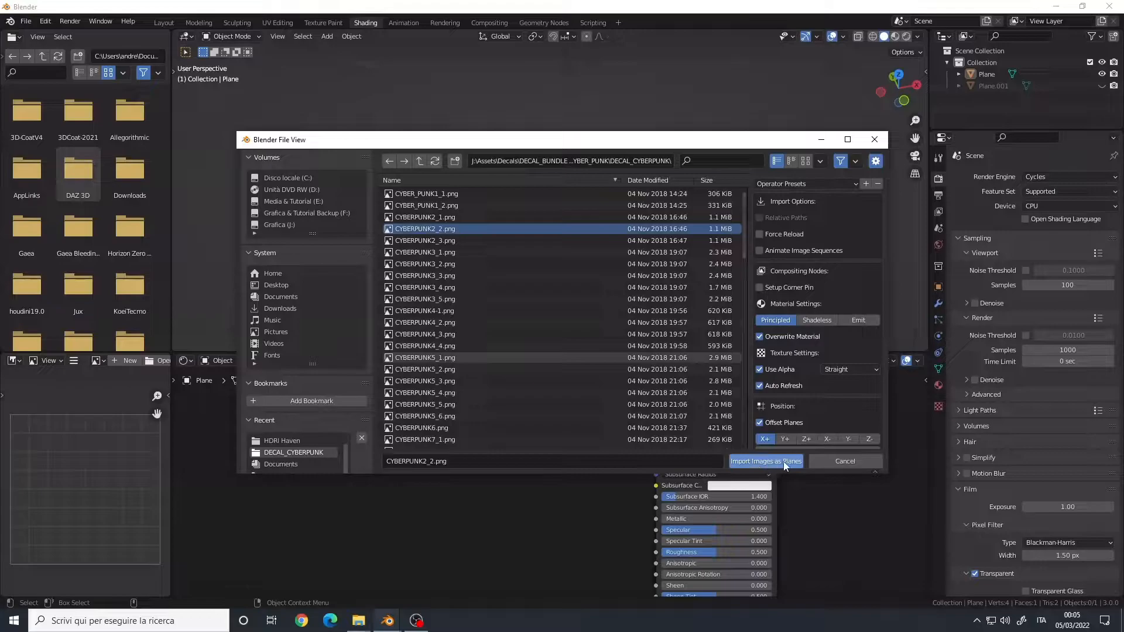
{"action": "left_click", "coordinate": [765, 461]}
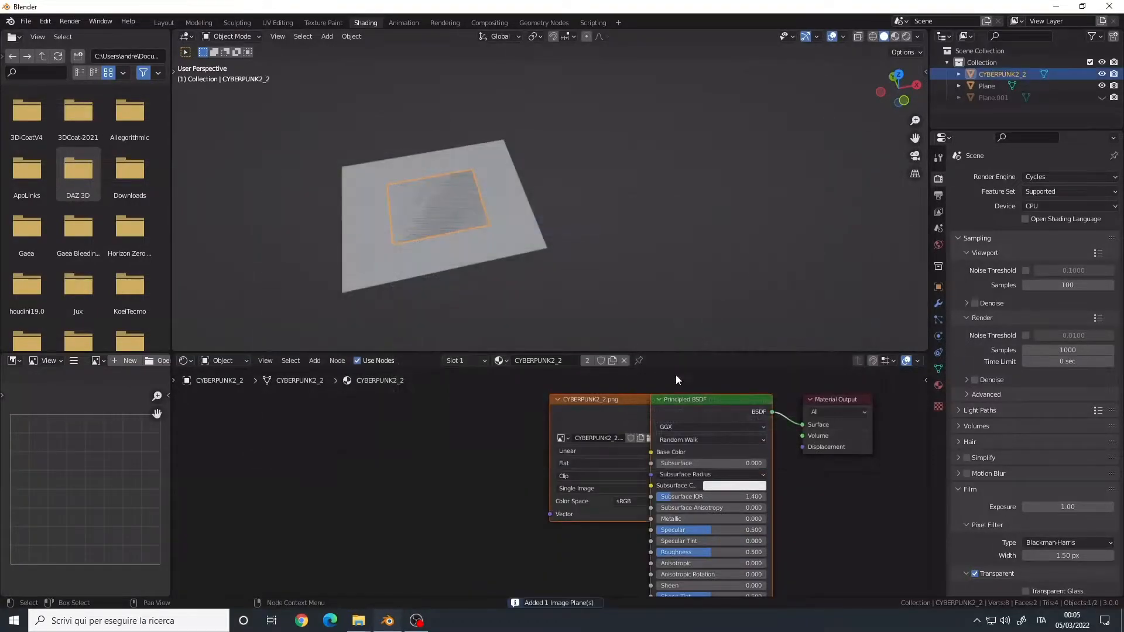
Step: Move the decal plane off the grey plane, preview rendered shading, and switch to Eevee
{"action": "left_click_drag", "start_coordinate": [434, 208], "coordinate": [651, 166]}
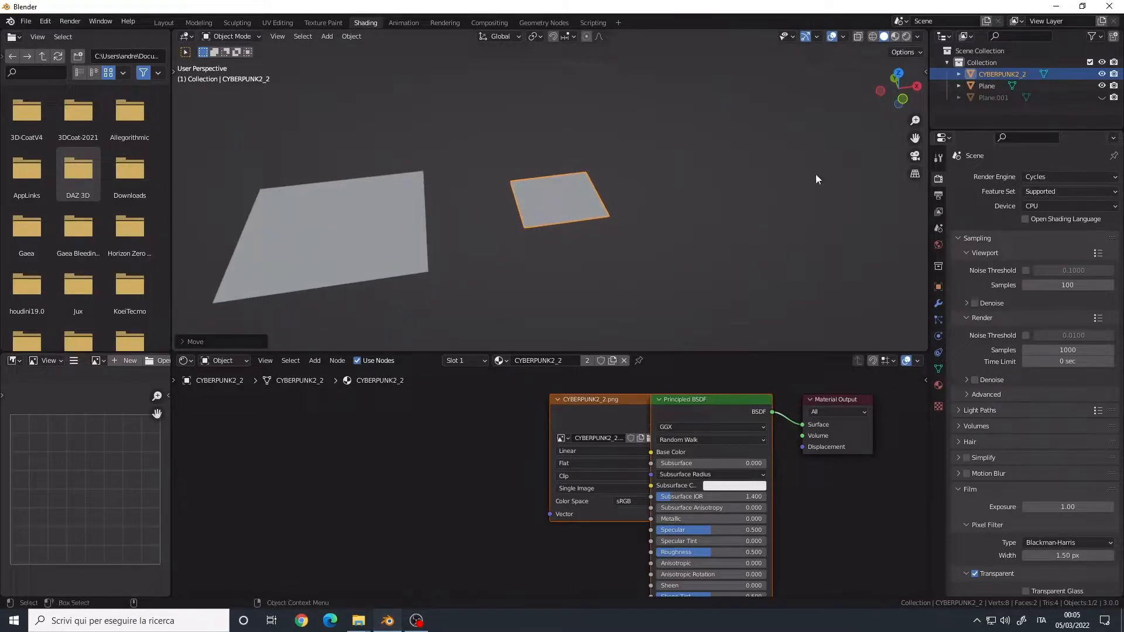
{"action": "left_click", "coordinate": [892, 37]}
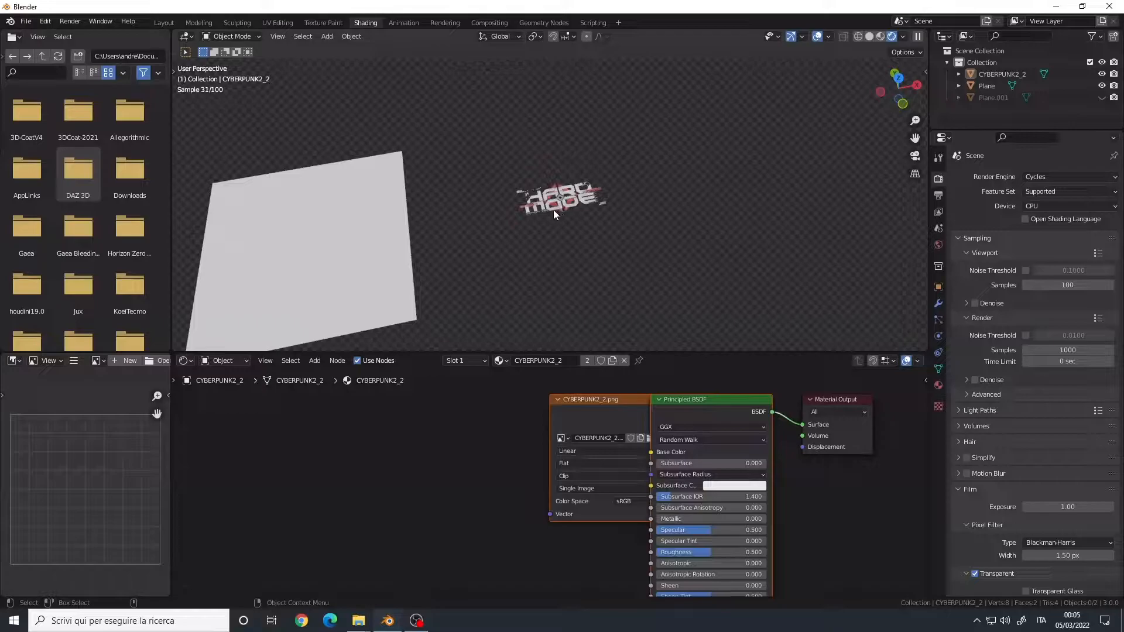
{"action": "left_click", "coordinate": [1068, 176]}
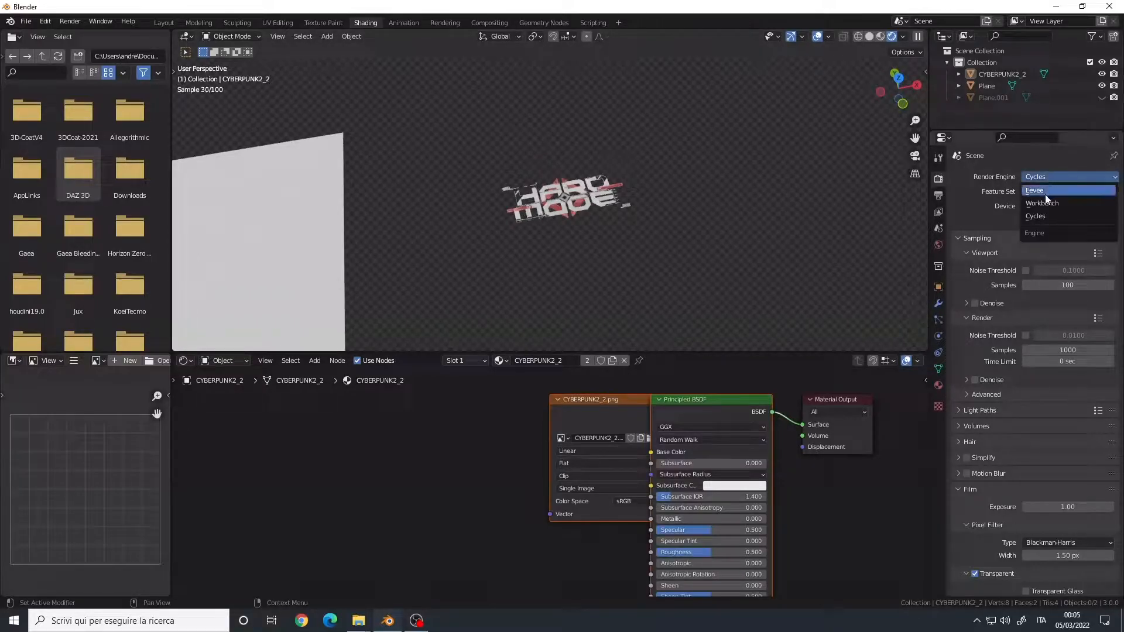
{"action": "left_click", "coordinate": [1034, 190]}
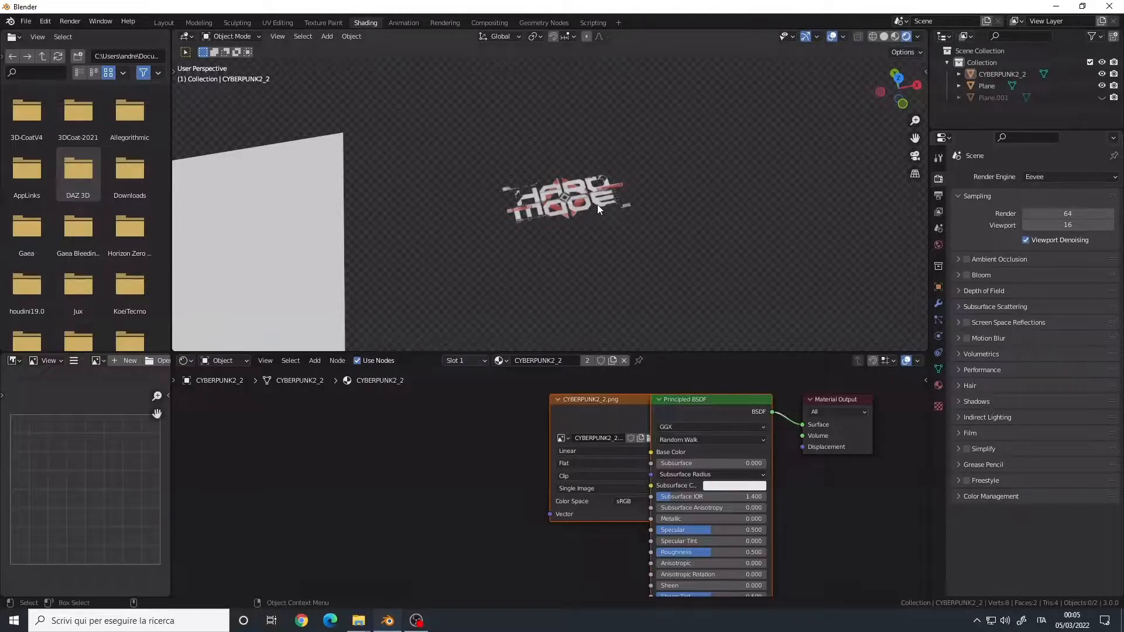
{"action": "left_click", "coordinate": [566, 201]}
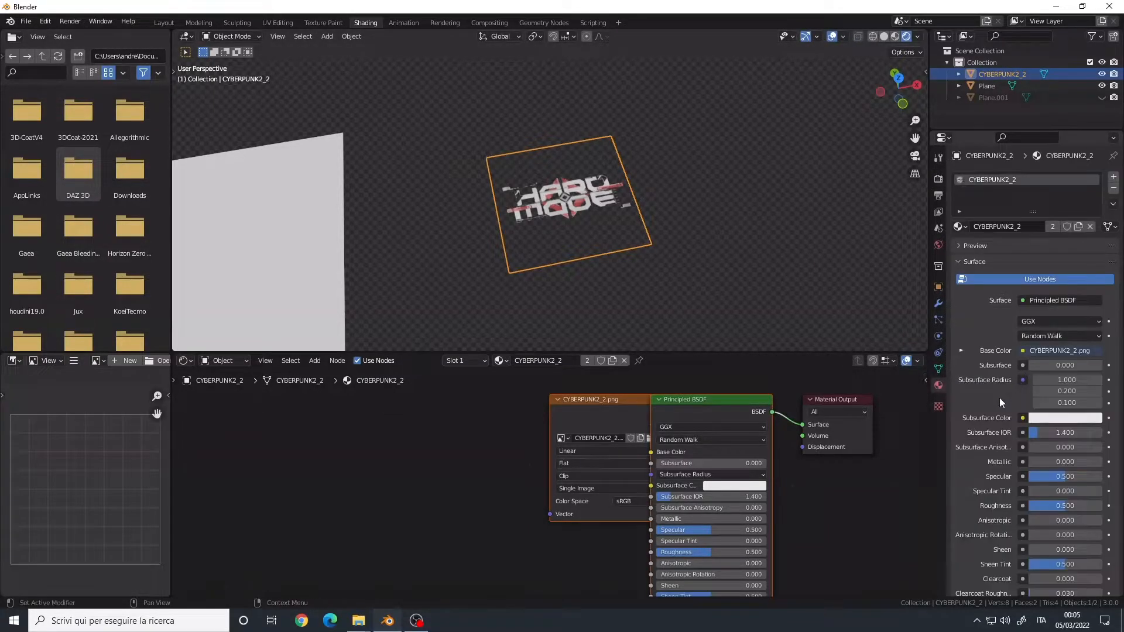
Step: Deselect the decal to confirm its dark background is now transparent
{"action": "scroll", "scroll_direction": "down", "scroll_amount": 3}
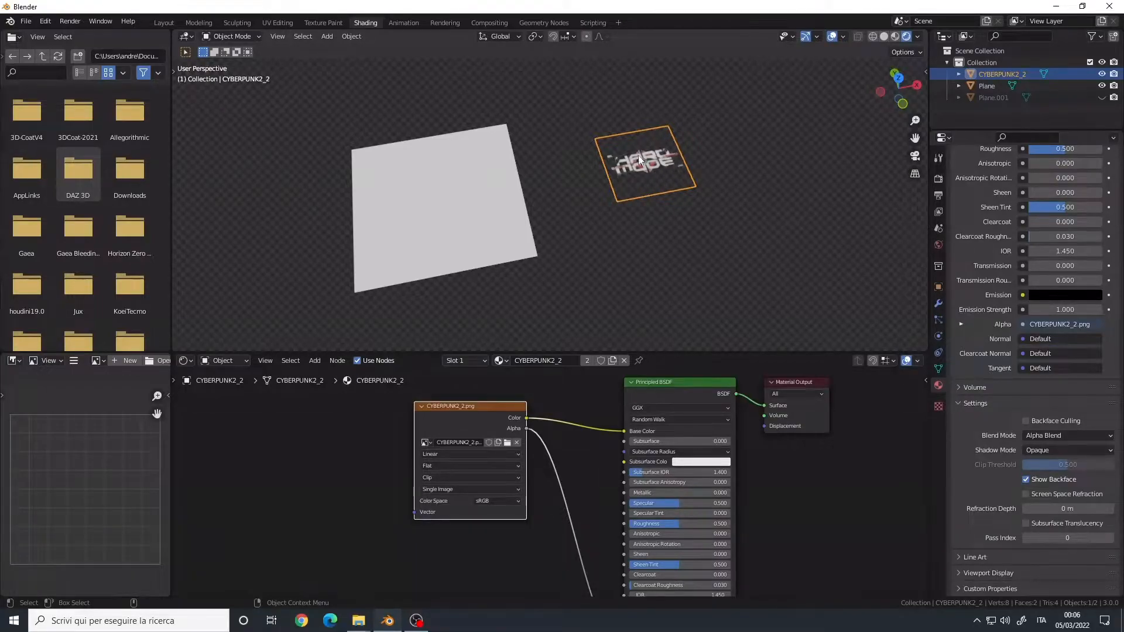
{"action": "left_click", "coordinate": [600, 171]}
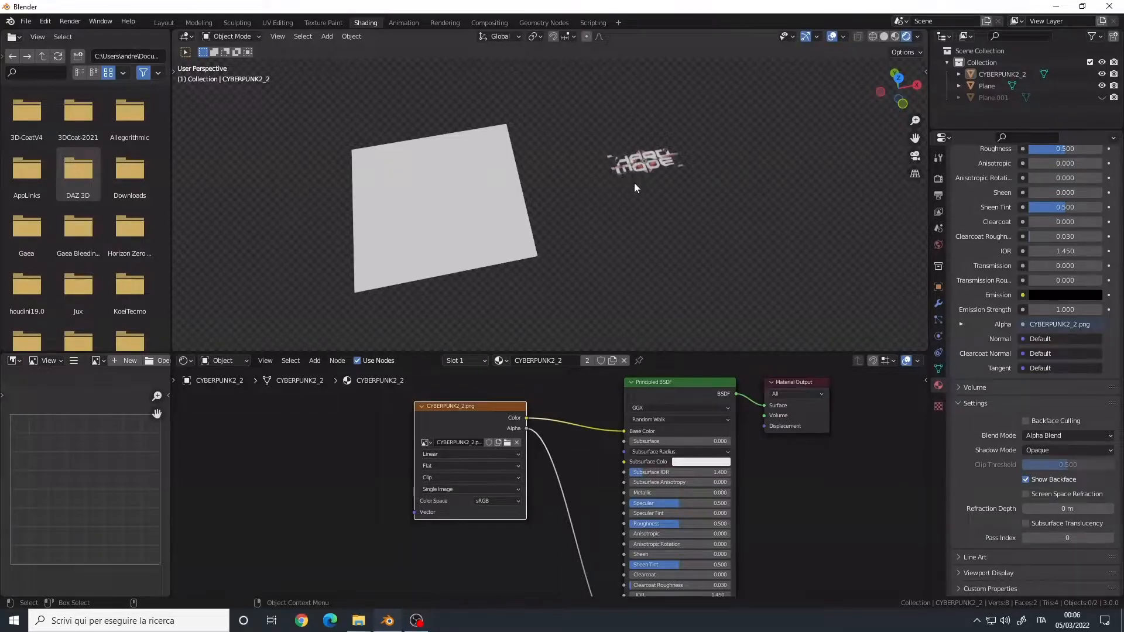
{"action": "mouse_move", "coordinate": [540, 172]}
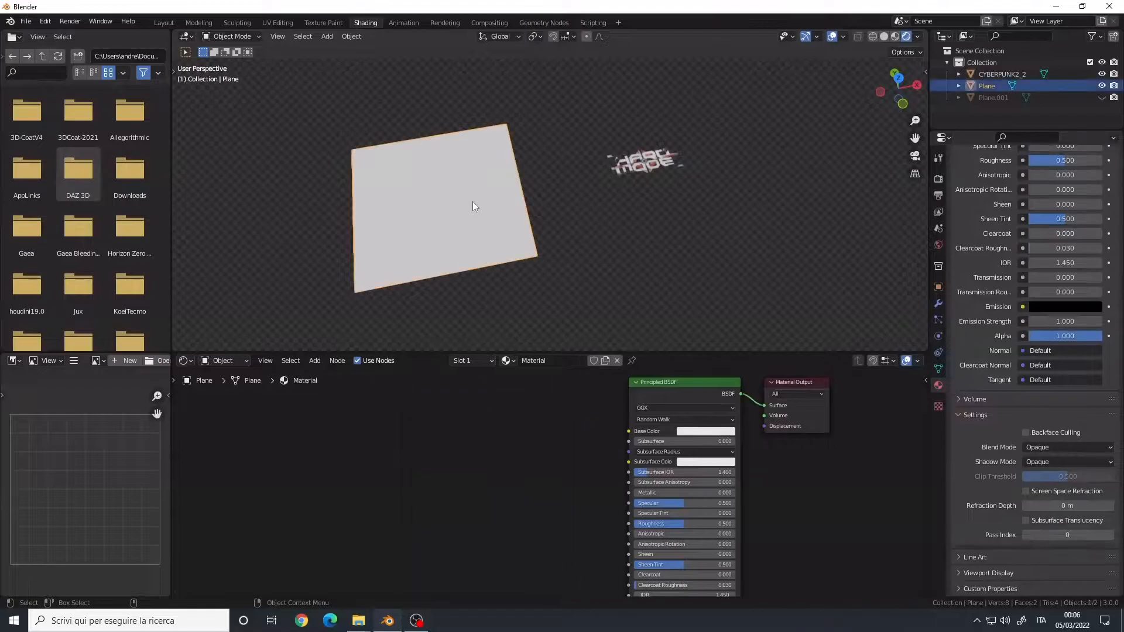
Step: Orbit around the grey plane and set its material's transparency blend options
{"action": "left_click_drag", "start_coordinate": [473, 207], "coordinate": [552, 202]}
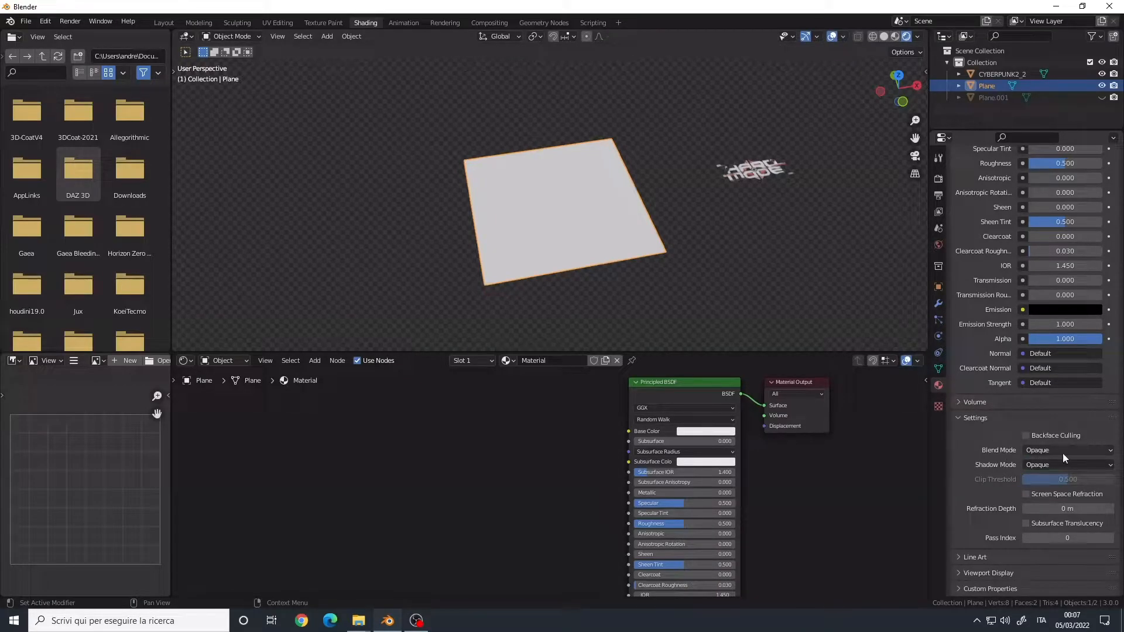
{"action": "left_click", "coordinate": [1067, 450]}
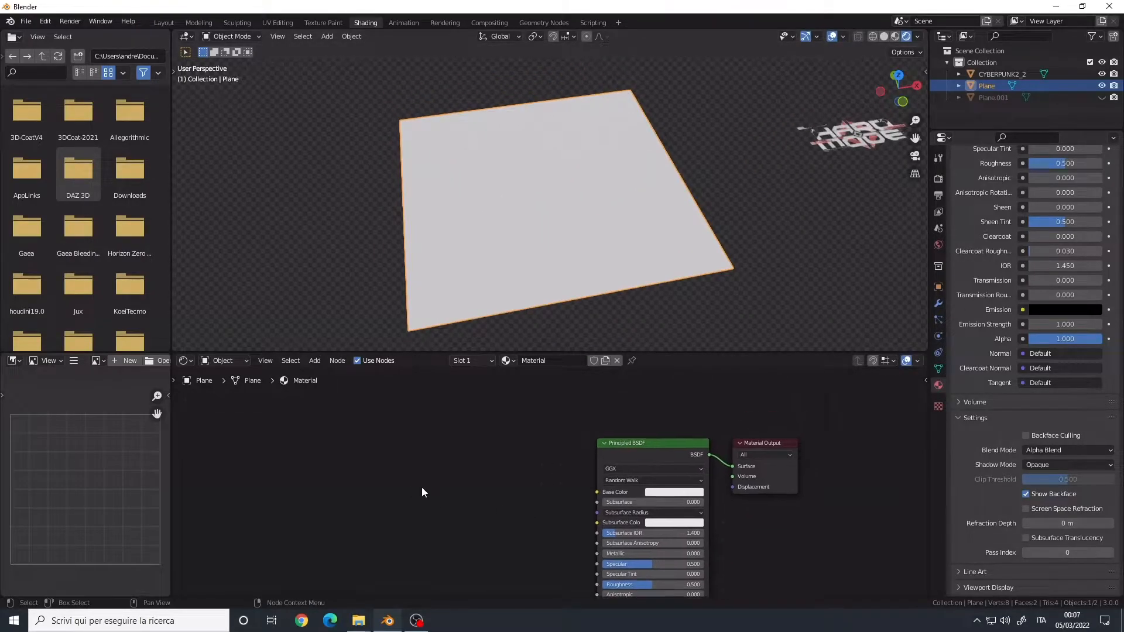
{"action": "mouse_move", "coordinate": [574, 473]}
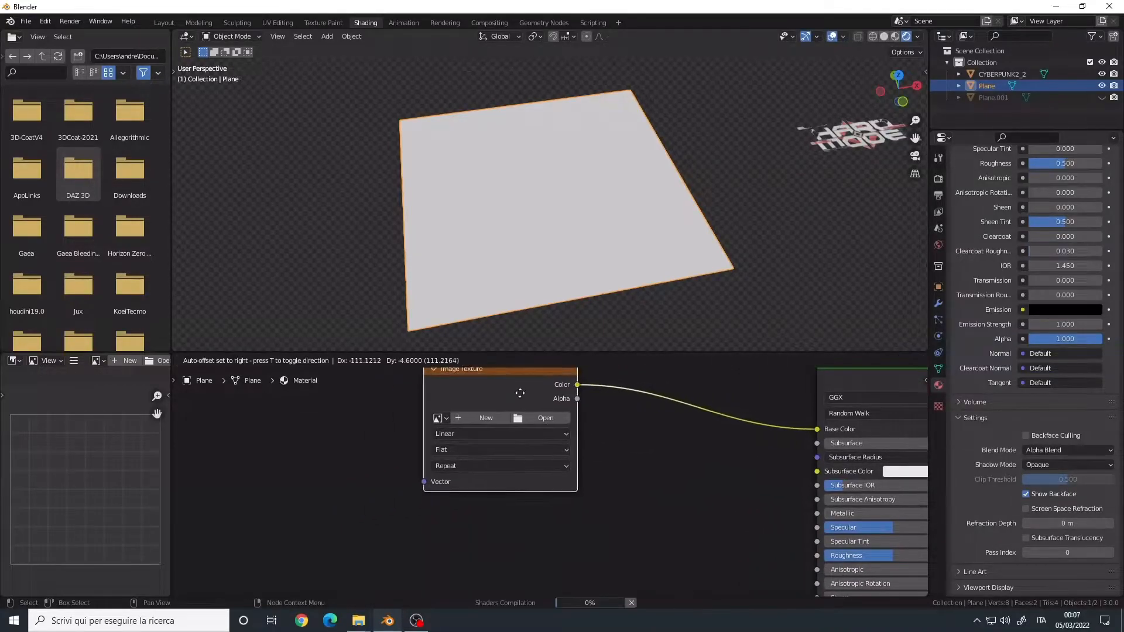
Step: Load AC_Decals_JP_Animal_4_2K.png from the recent 2K decal folder into the texture
{"action": "left_click", "coordinate": [545, 417]}
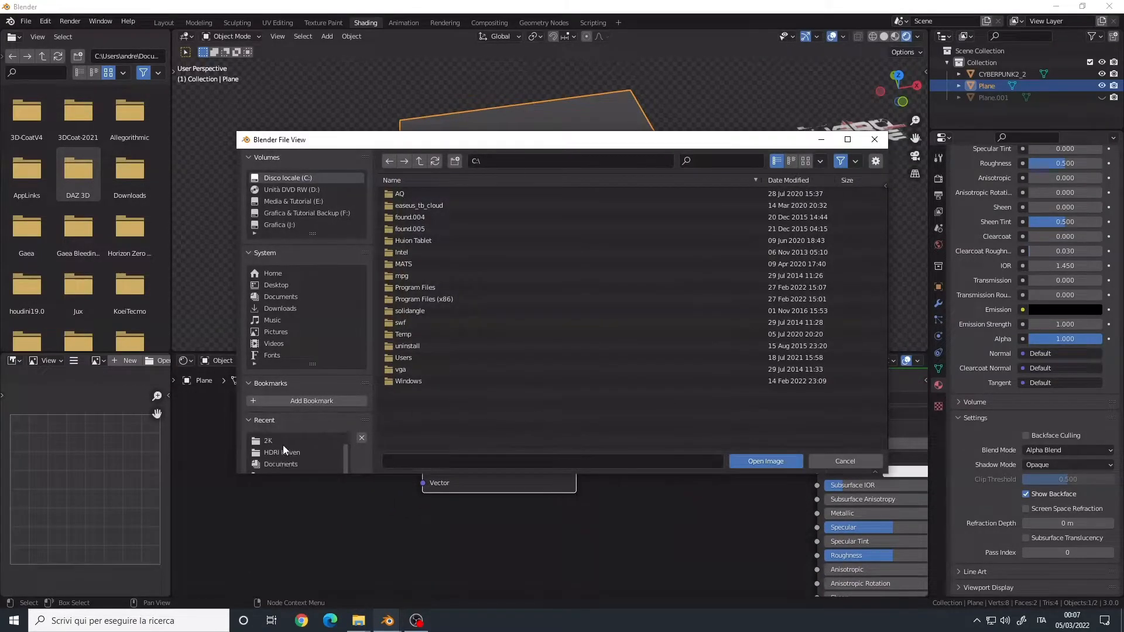
{"action": "left_click", "coordinate": [268, 440]}
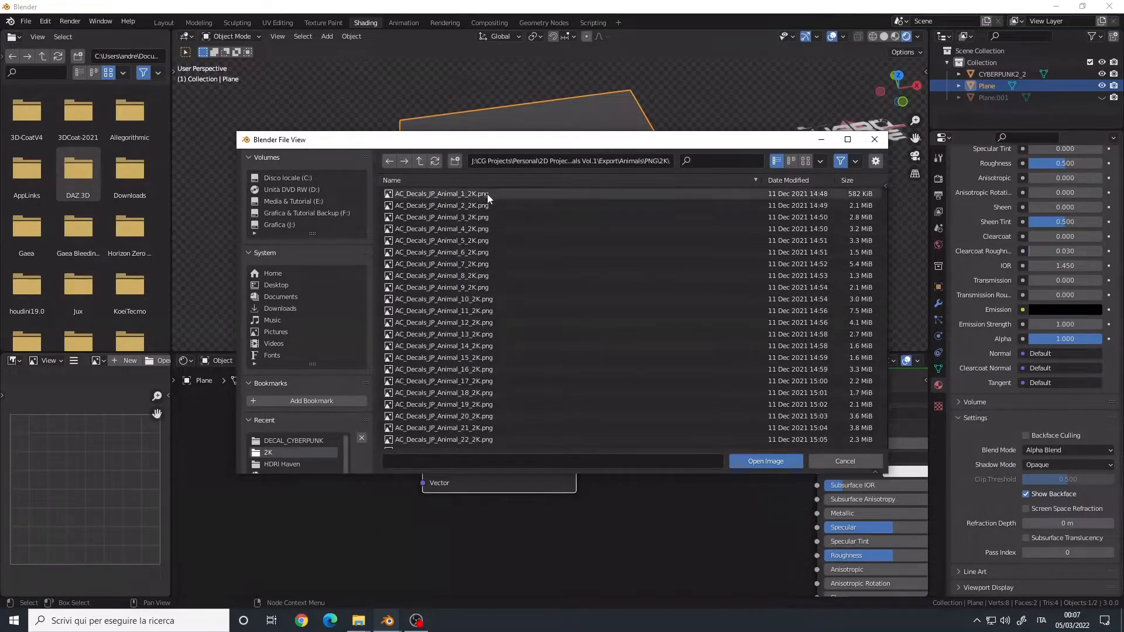
{"action": "left_click", "coordinate": [765, 461]}
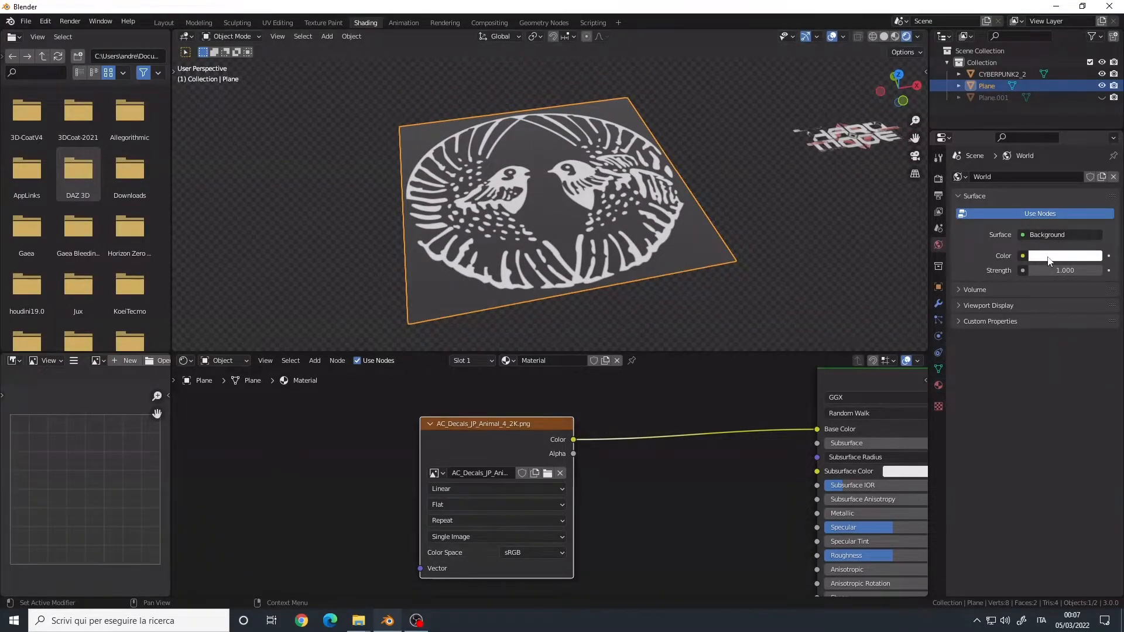
Step: Pull a link from the bird texture's alpha output to add another node
{"action": "left_click", "coordinate": [1066, 255]}
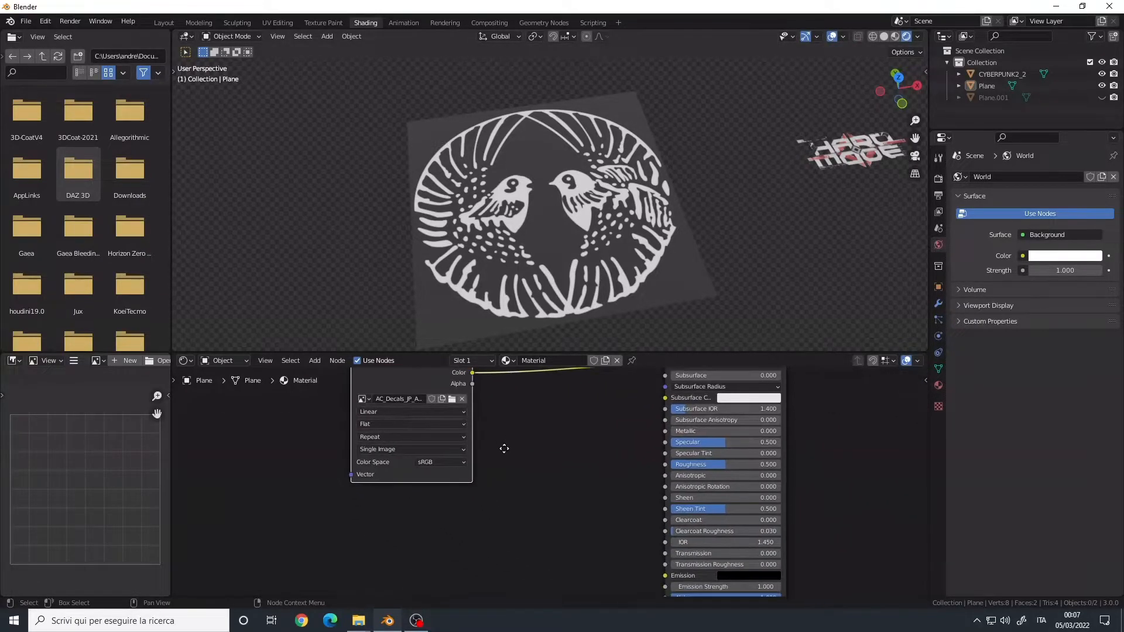
{"action": "left_click_drag", "start_coordinate": [472, 373], "coordinate": [592, 518]}
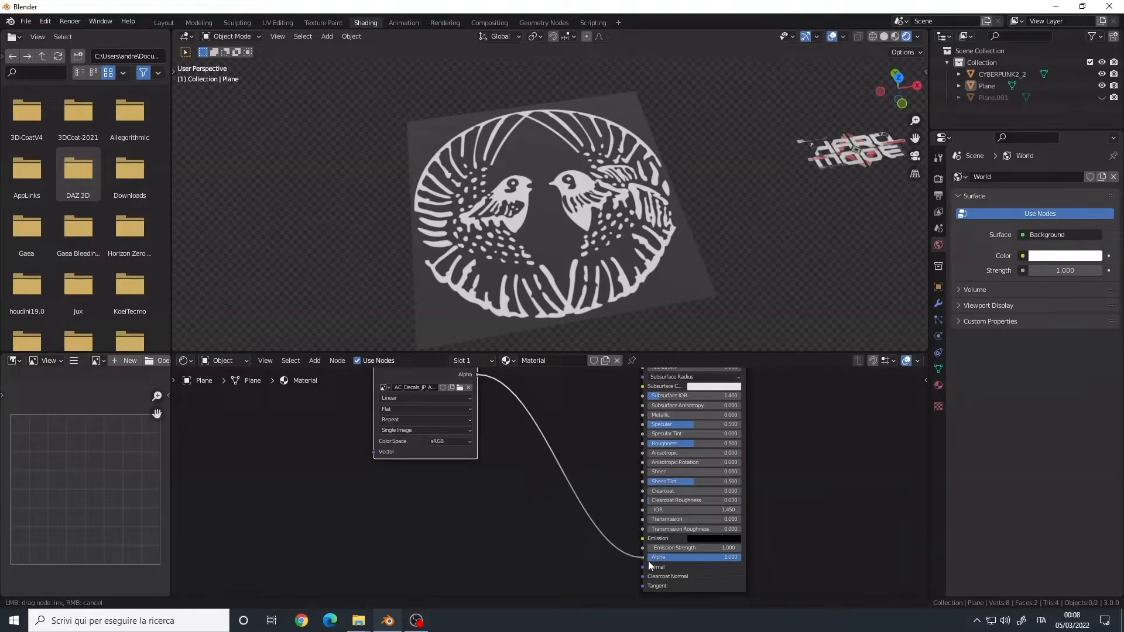
{"action": "left_click", "coordinate": [681, 302]}
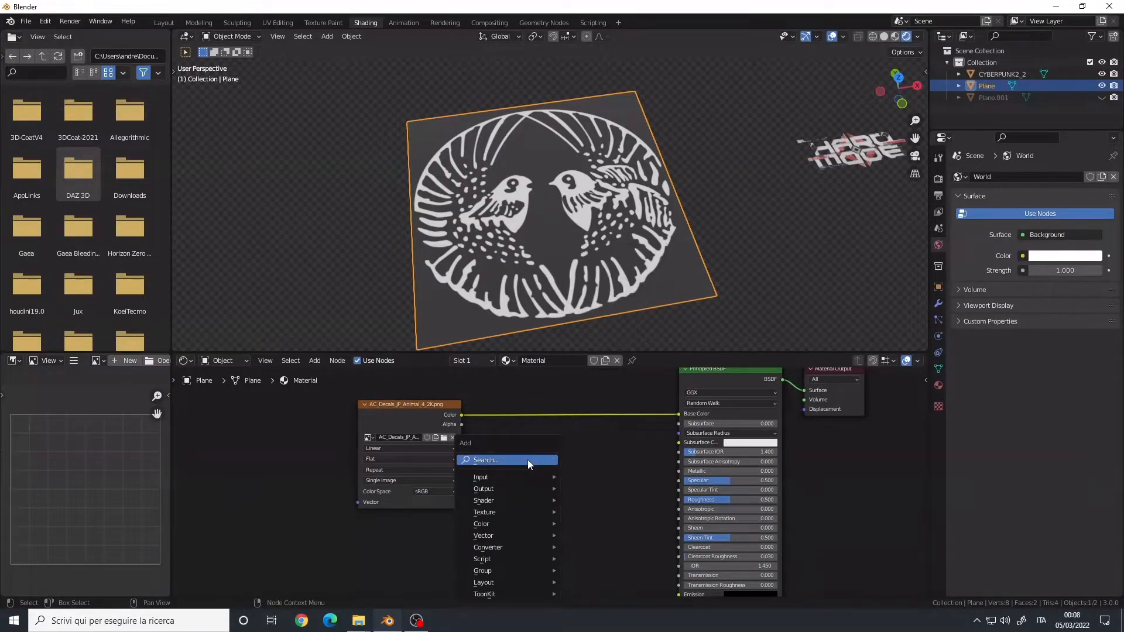
Step: Add an Invert node via search and wire the image colour into it
{"action": "left_click", "coordinate": [480, 477]}
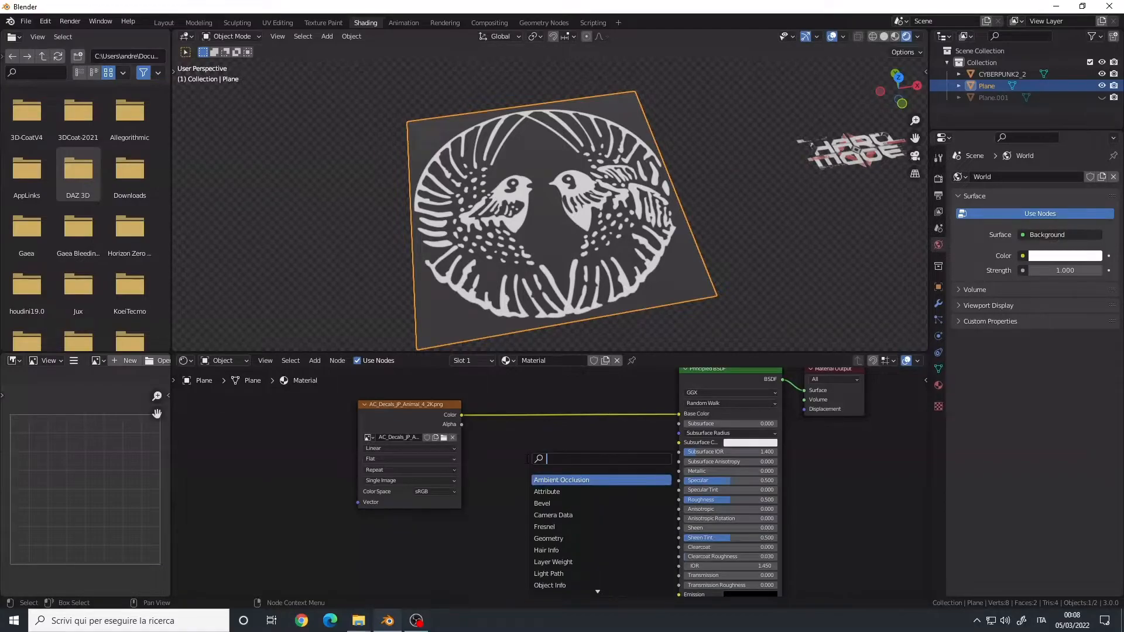
{"action": "left_click", "coordinate": [562, 479]}
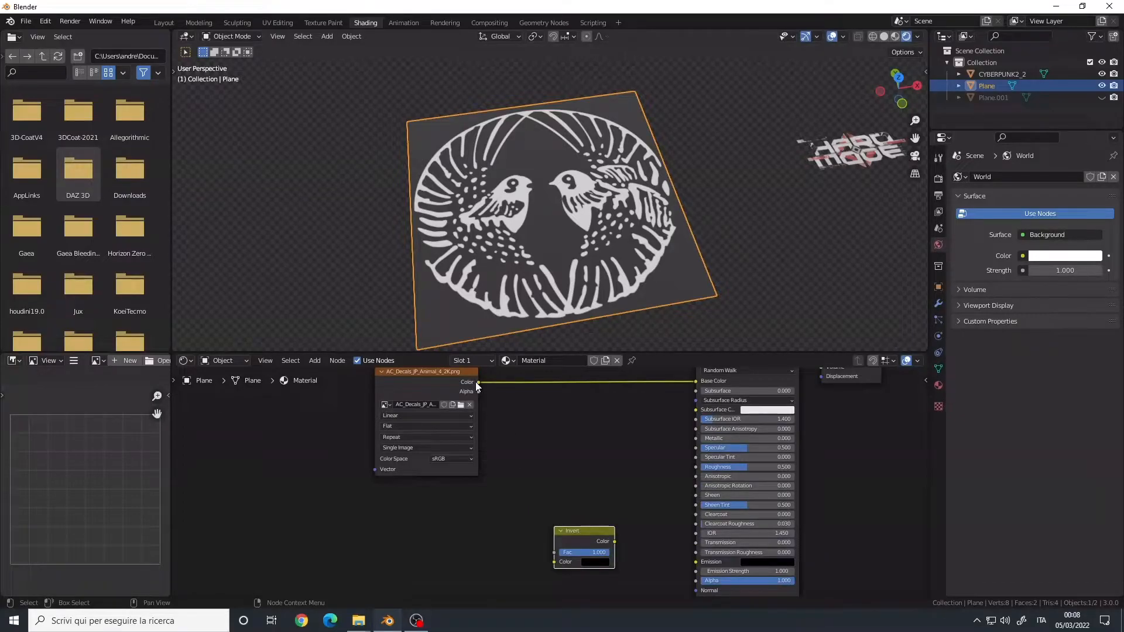
{"action": "left_click_drag", "start_coordinate": [477, 382], "coordinate": [540, 448]}
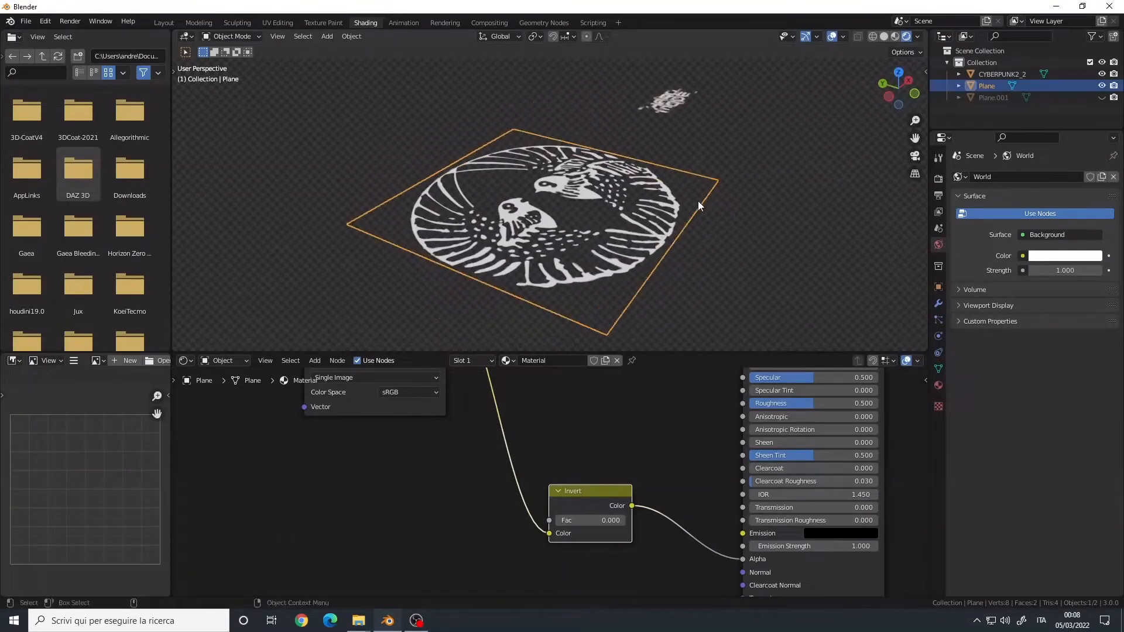
{"action": "key", "text": "r"}
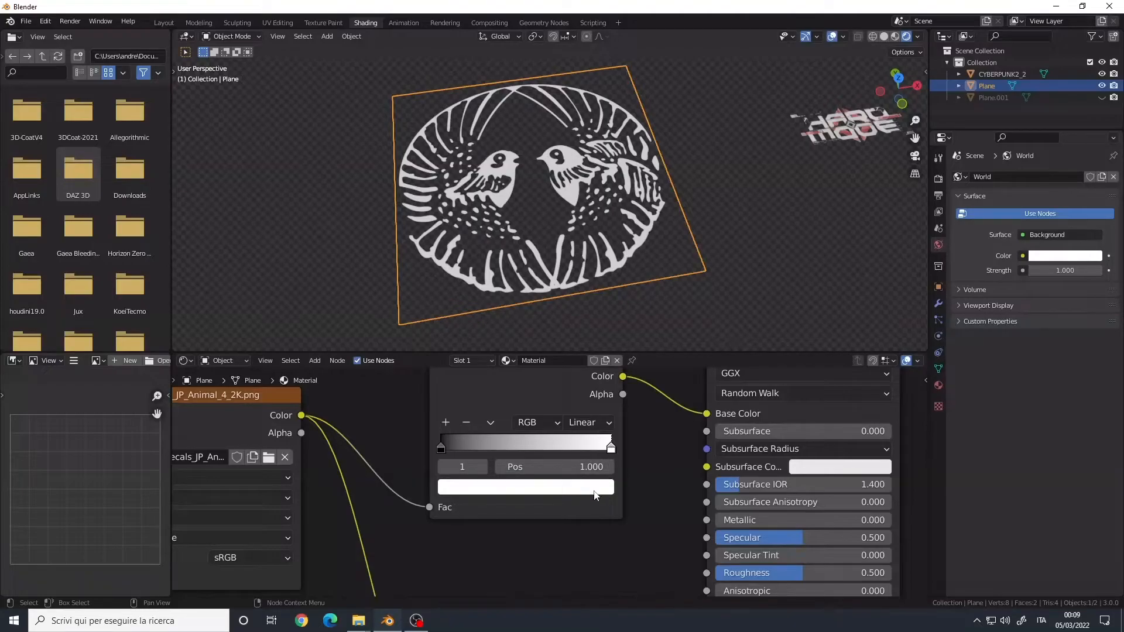
Step: Make the ramp's white stop blue and slide the dark stop to about 0.89
{"action": "left_click", "coordinate": [525, 486]}
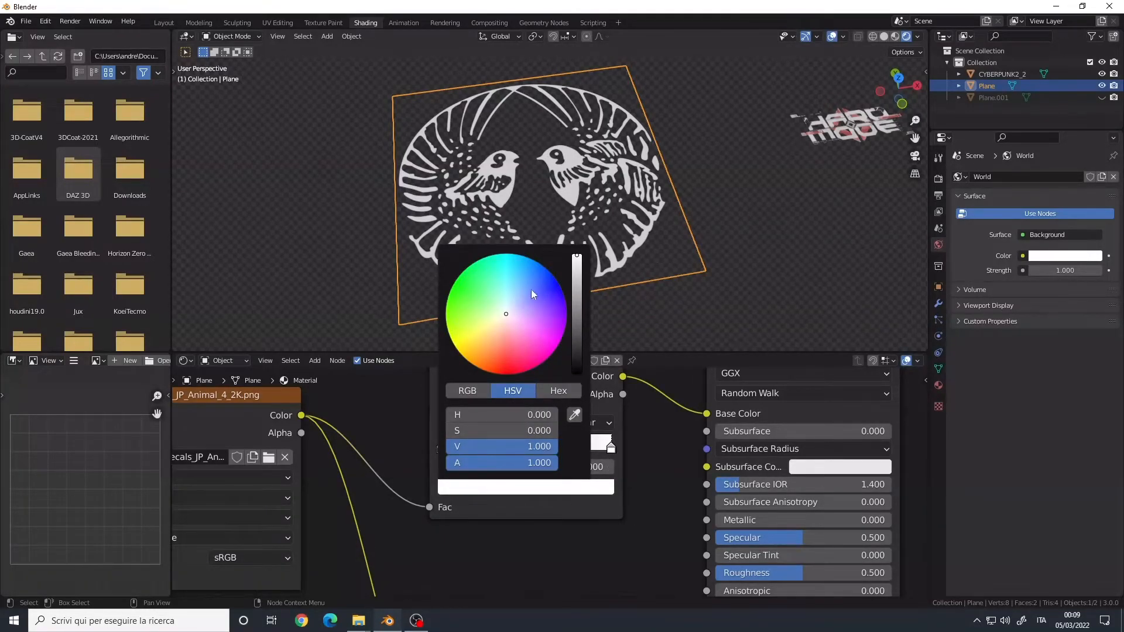
{"action": "left_click", "coordinate": [519, 275]}
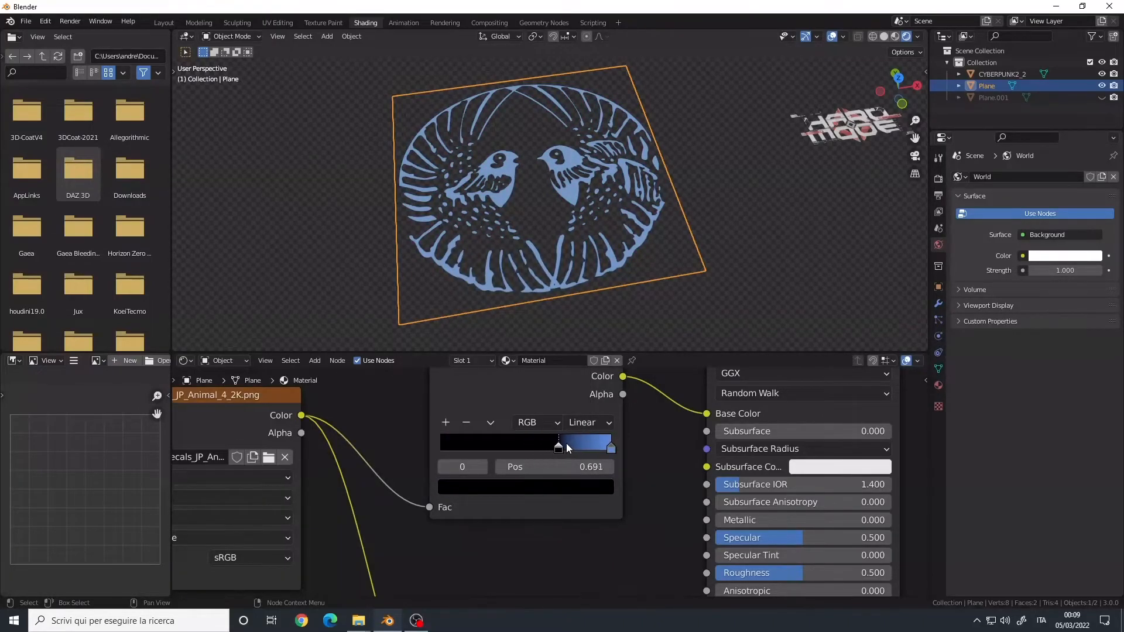
{"action": "left_click_drag", "start_coordinate": [558, 446], "coordinate": [581, 447]}
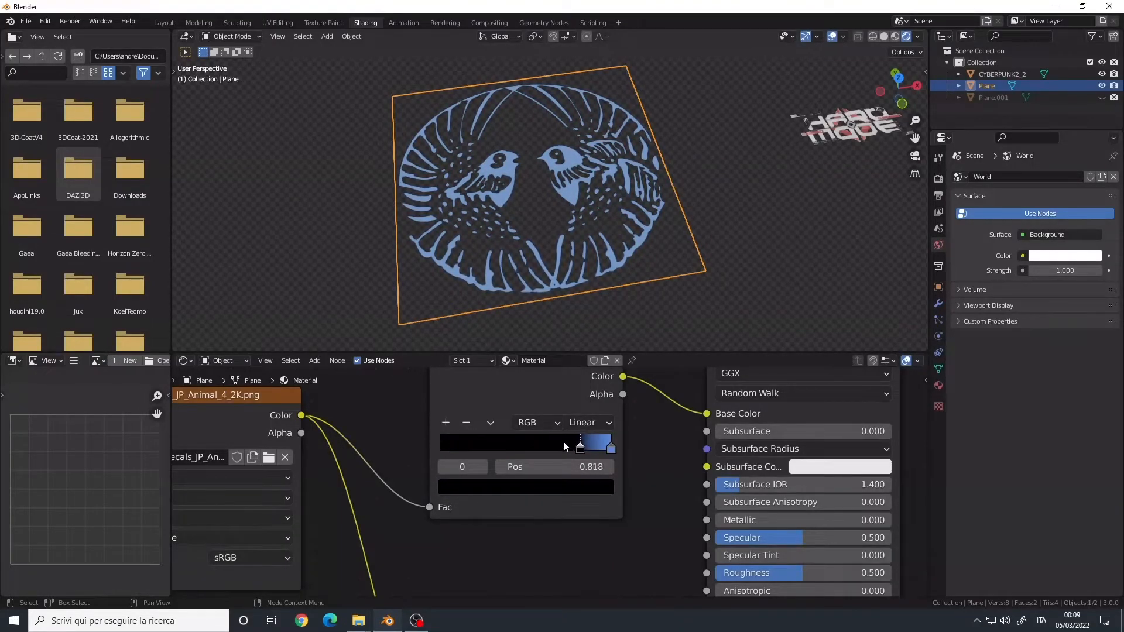
{"action": "left_click_drag", "start_coordinate": [579, 444], "coordinate": [464, 444]}
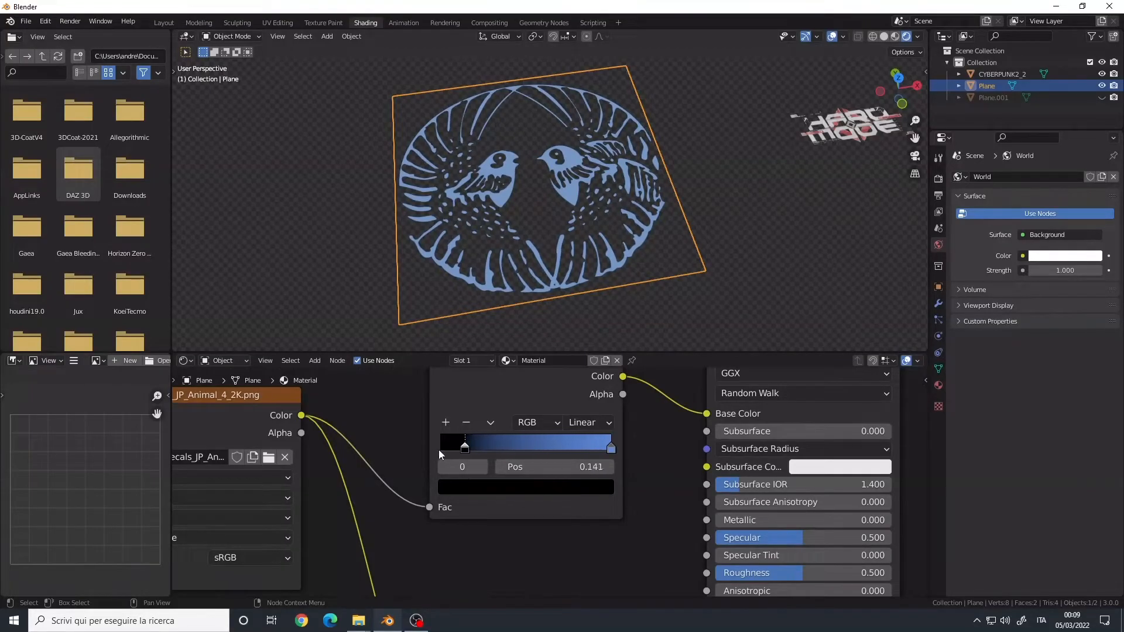
{"action": "left_click_drag", "start_coordinate": [464, 447], "coordinate": [566, 448]}
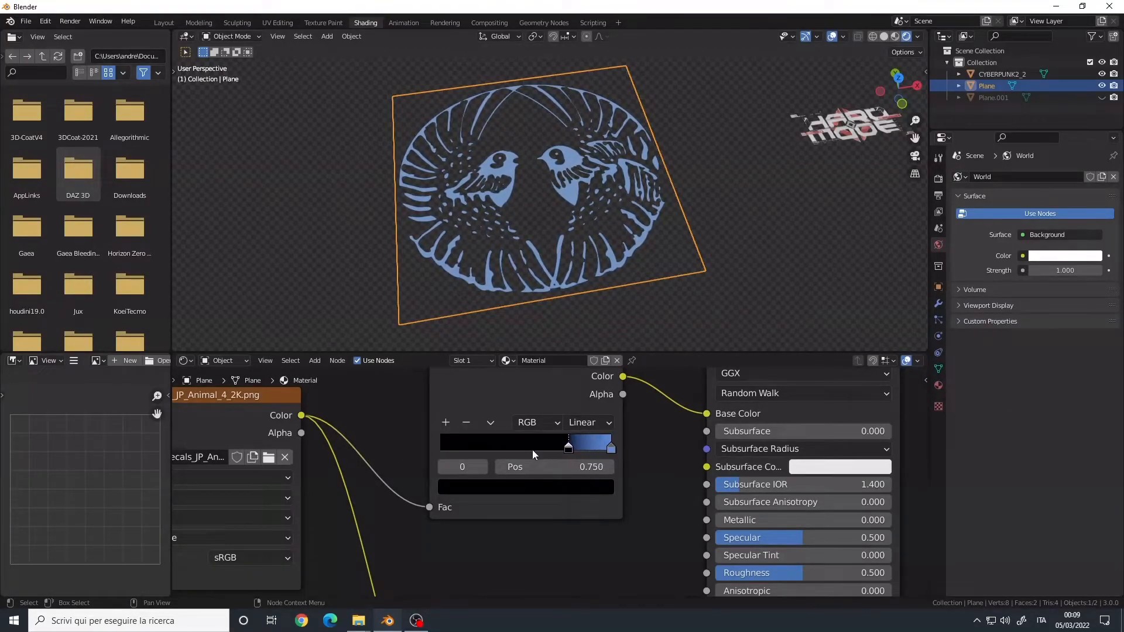
{"action": "left_click_drag", "start_coordinate": [568, 447], "coordinate": [608, 447]}
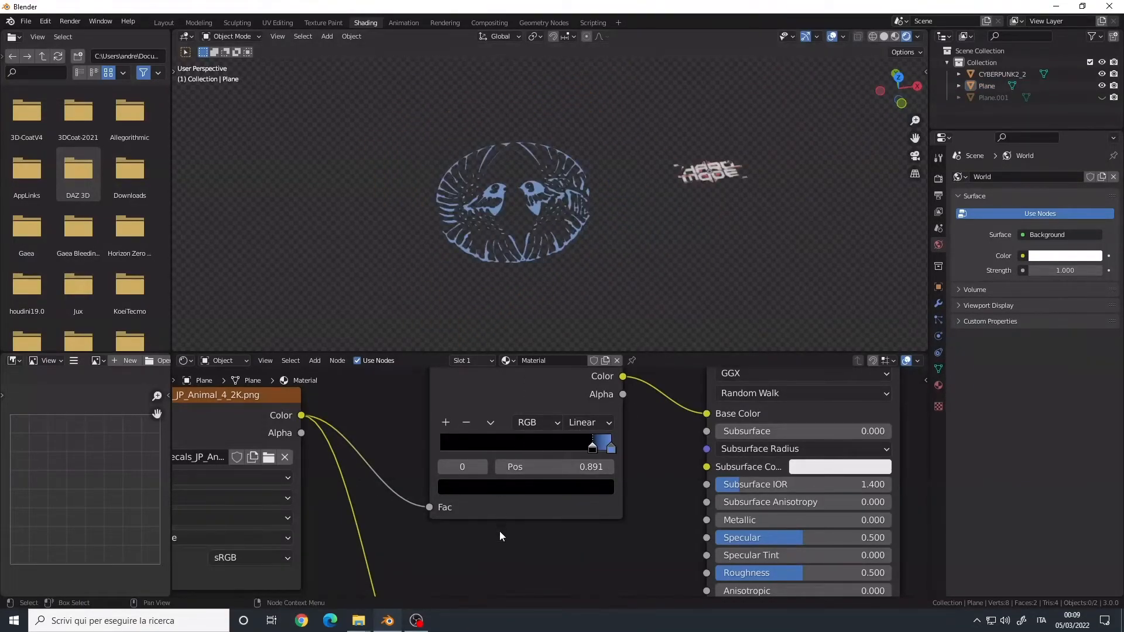
{"action": "mouse_move", "coordinate": [504, 518]}
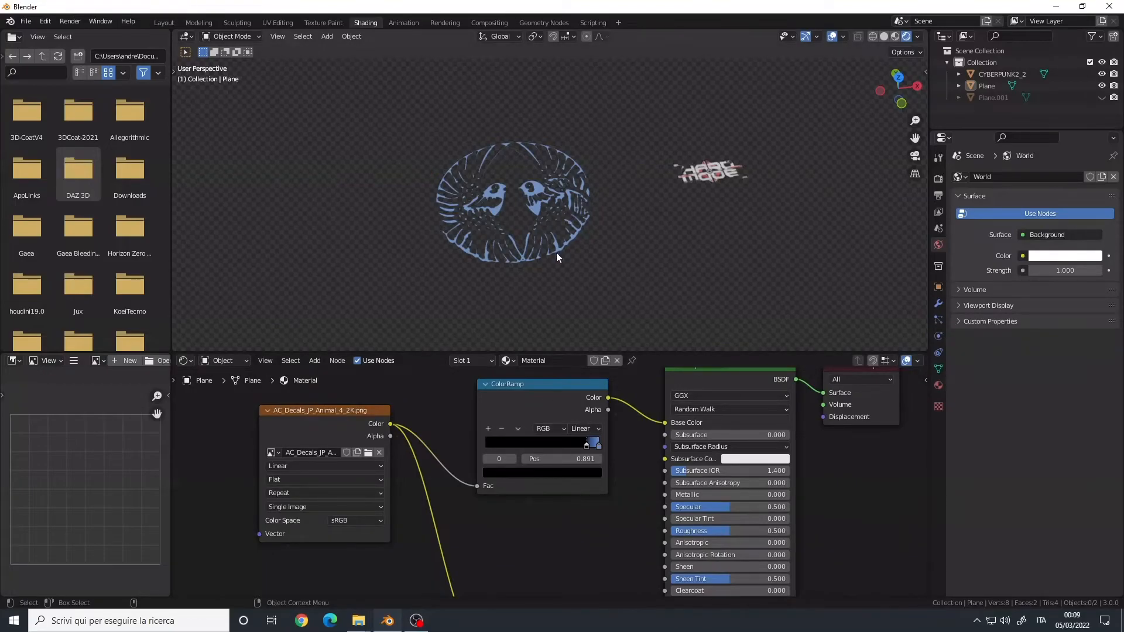
{"action": "mouse_move", "coordinate": [586, 231]}
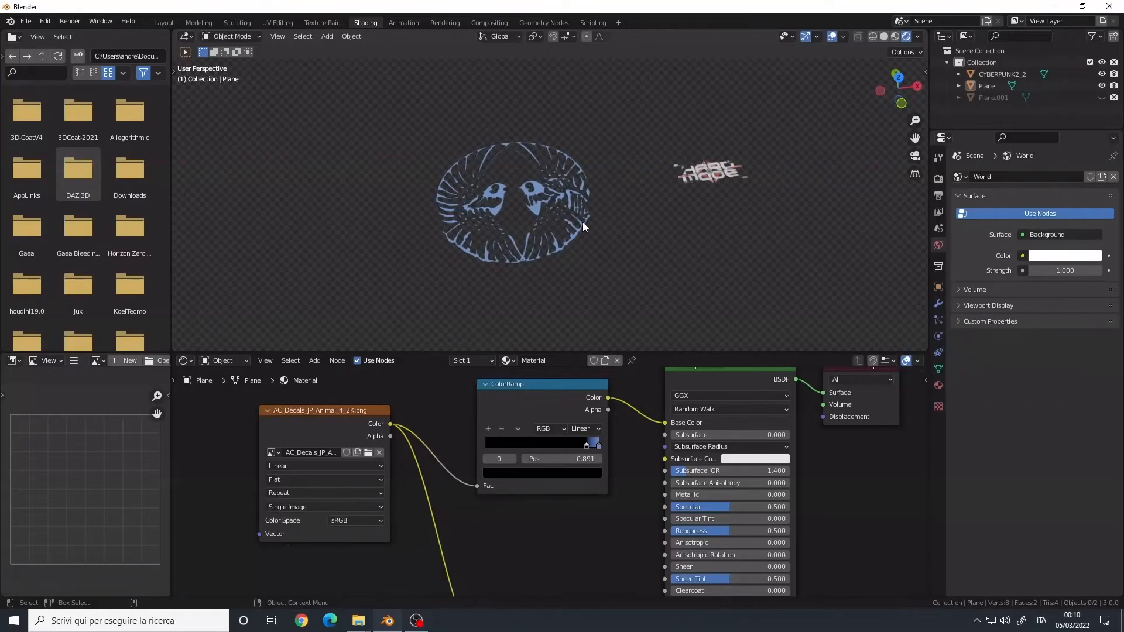
{"action": "mouse_move", "coordinate": [595, 207]}
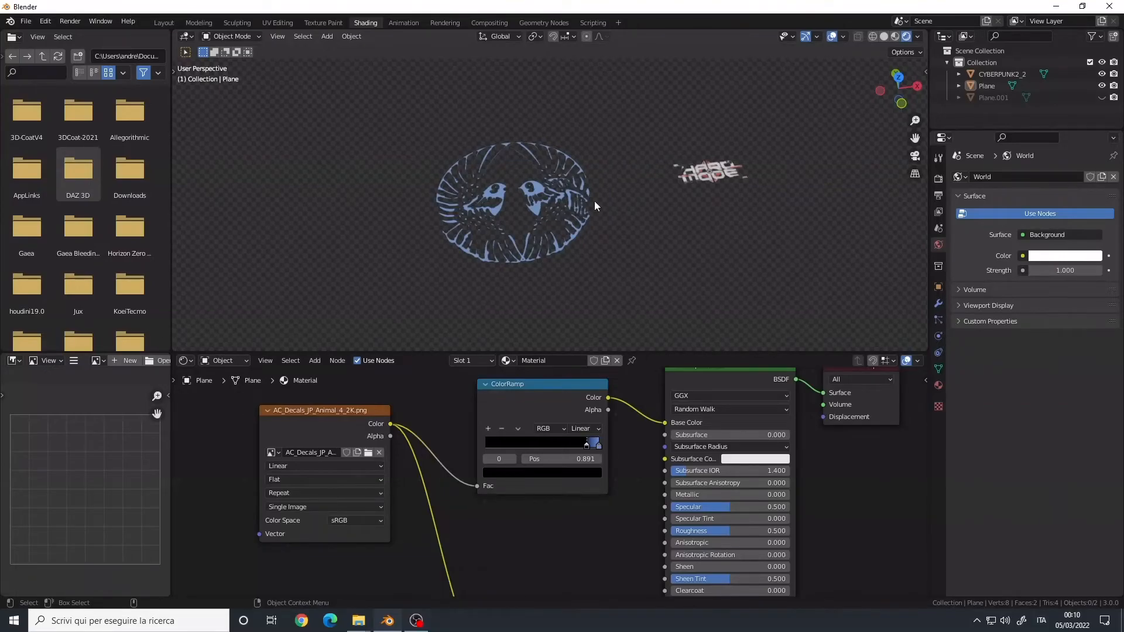